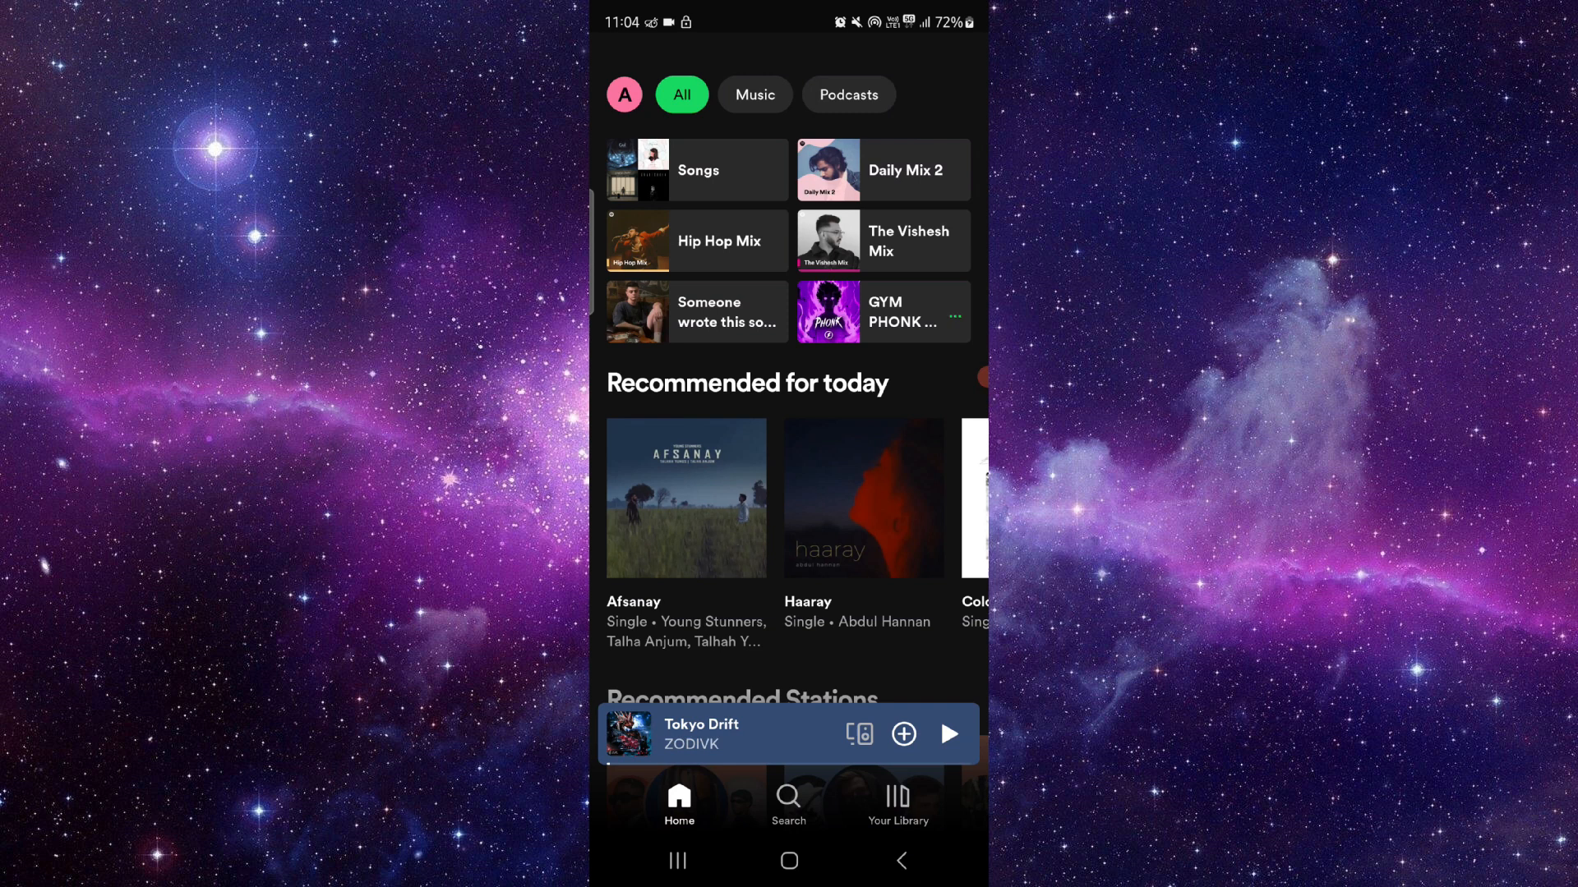
- Open the profile avatar menu showing What's new, Listening history, and Settings and privacy
click(624, 94)
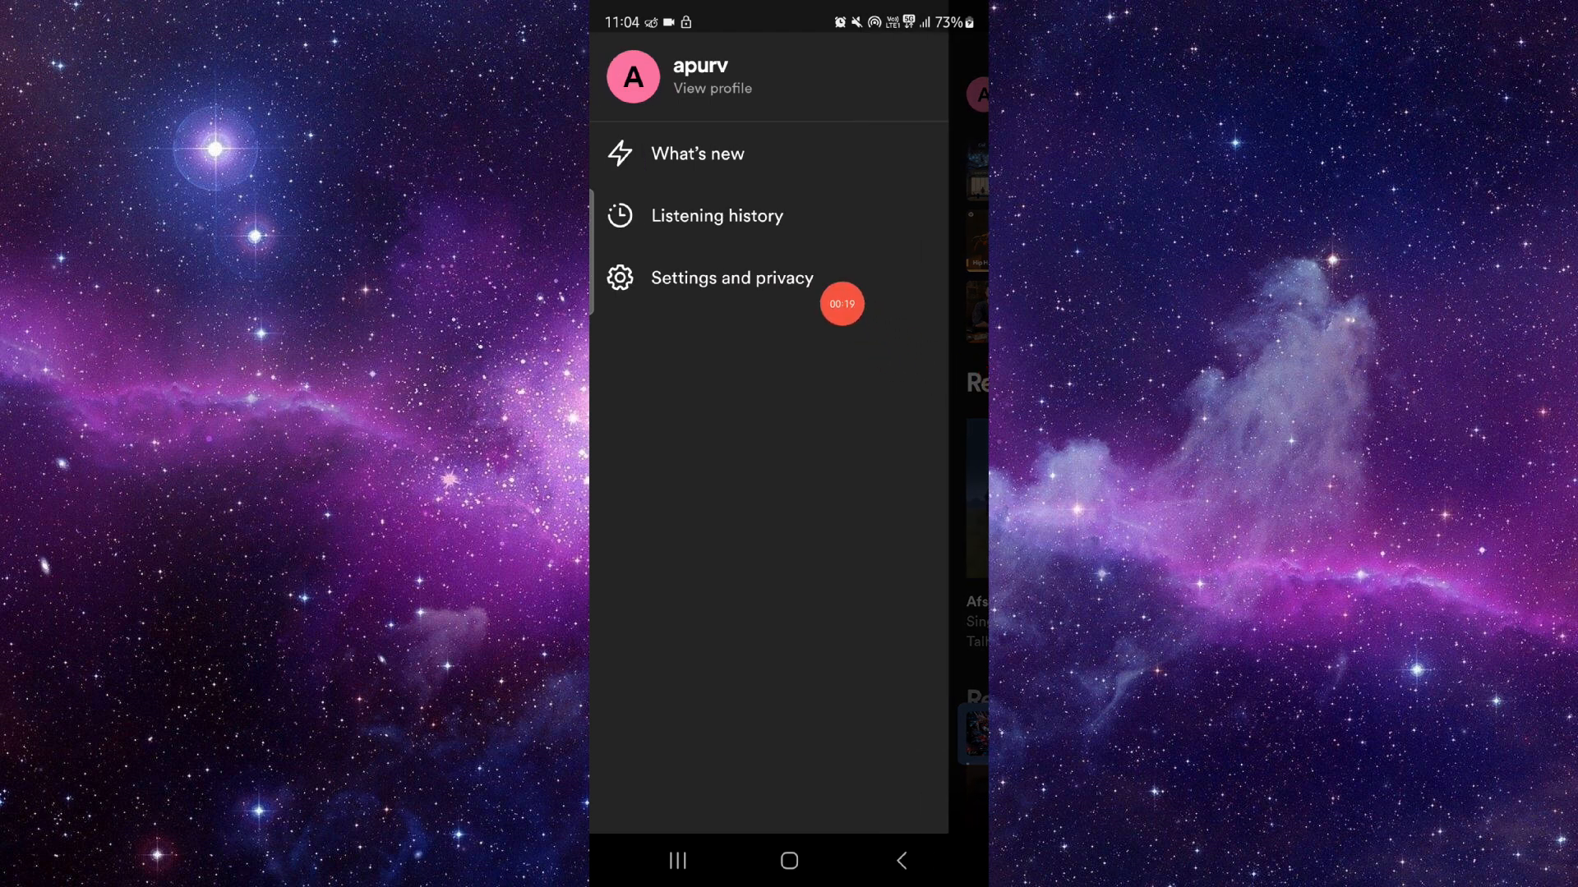
- Open Settings and privacy and scroll down past Playback to the Languages section
click(731, 278)
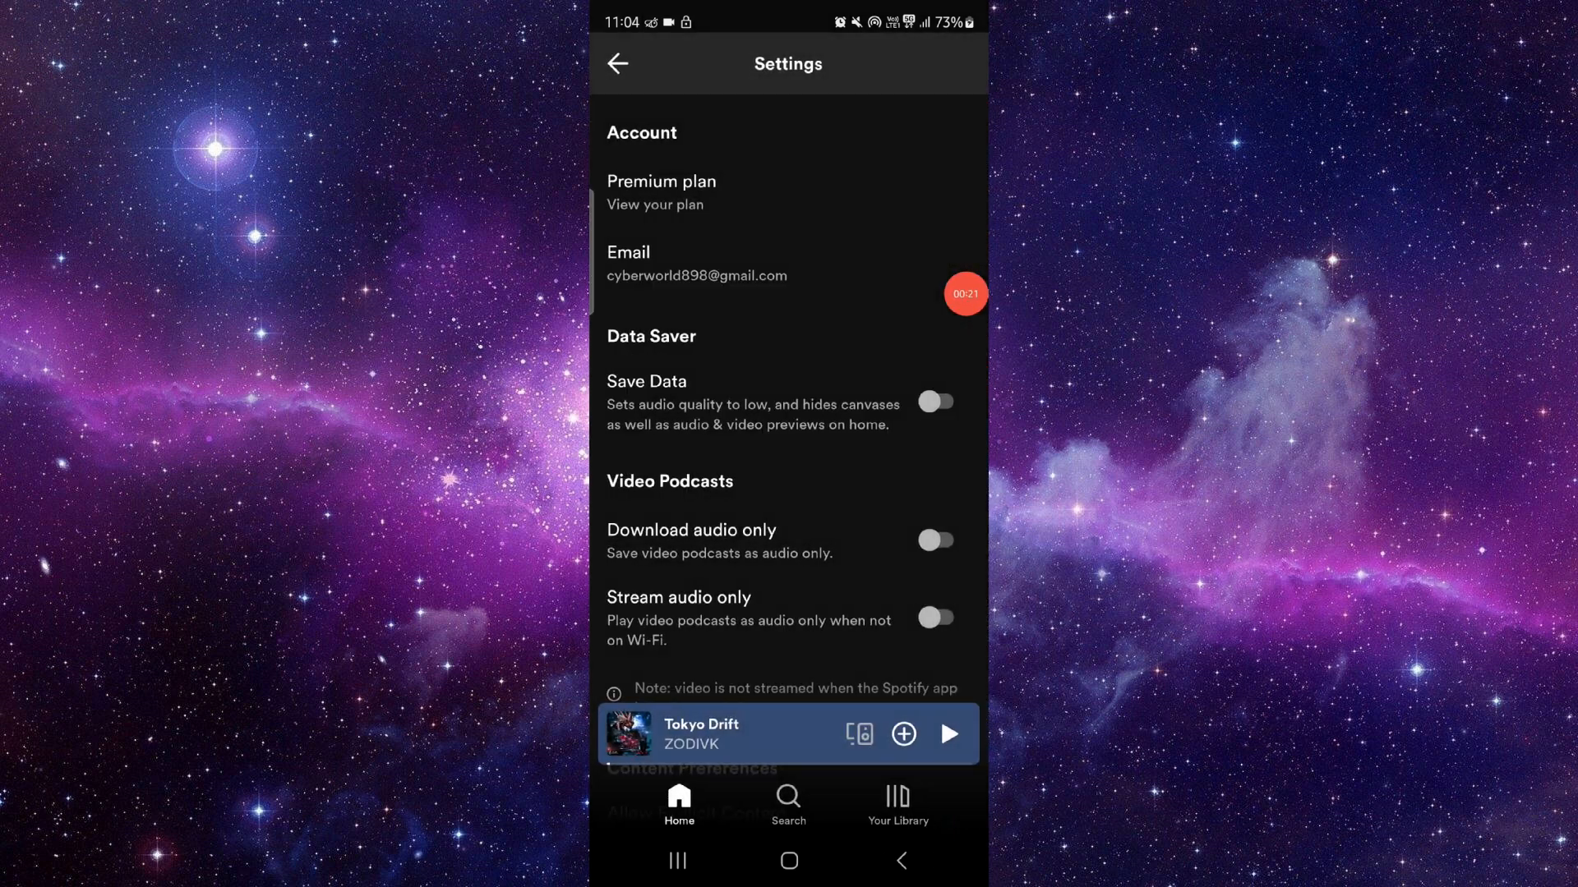
scroll(down, 3)
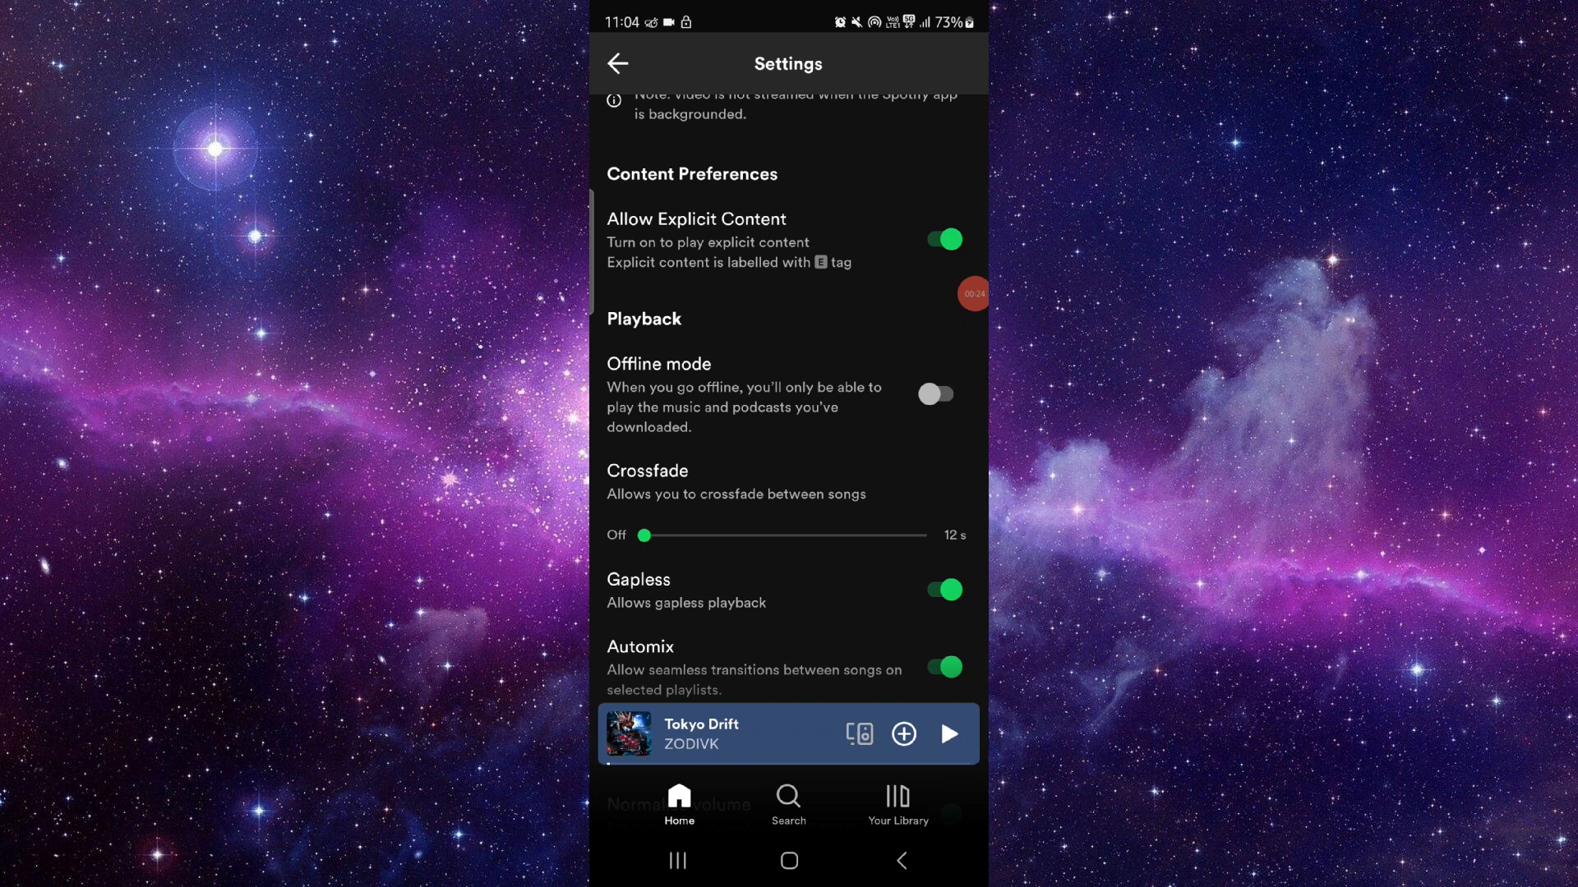
scroll(down, 3)
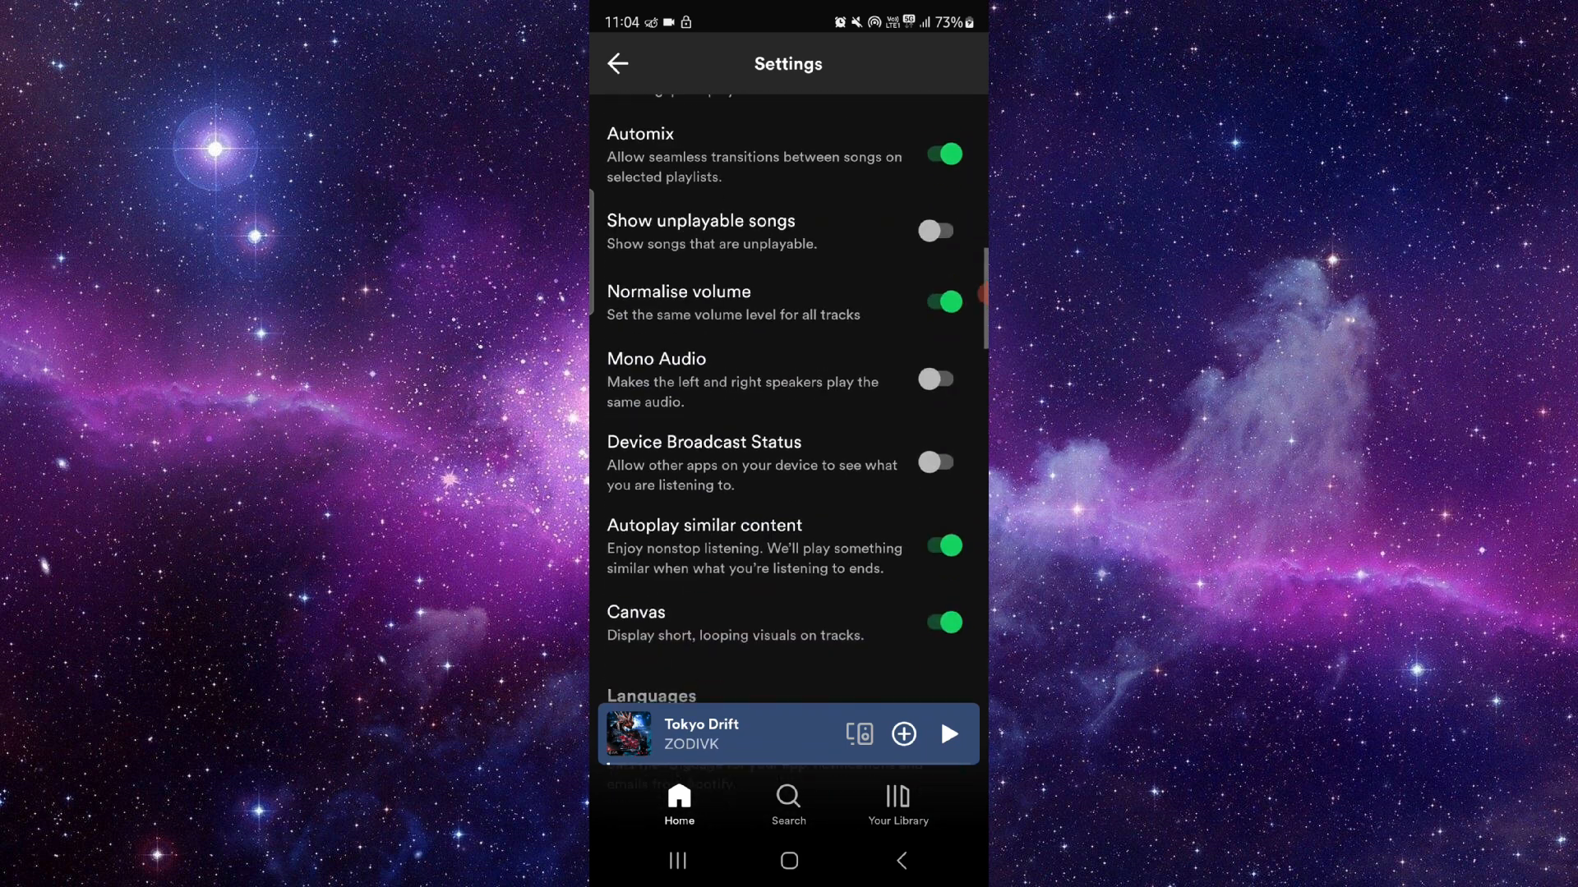
scroll(down, 3)
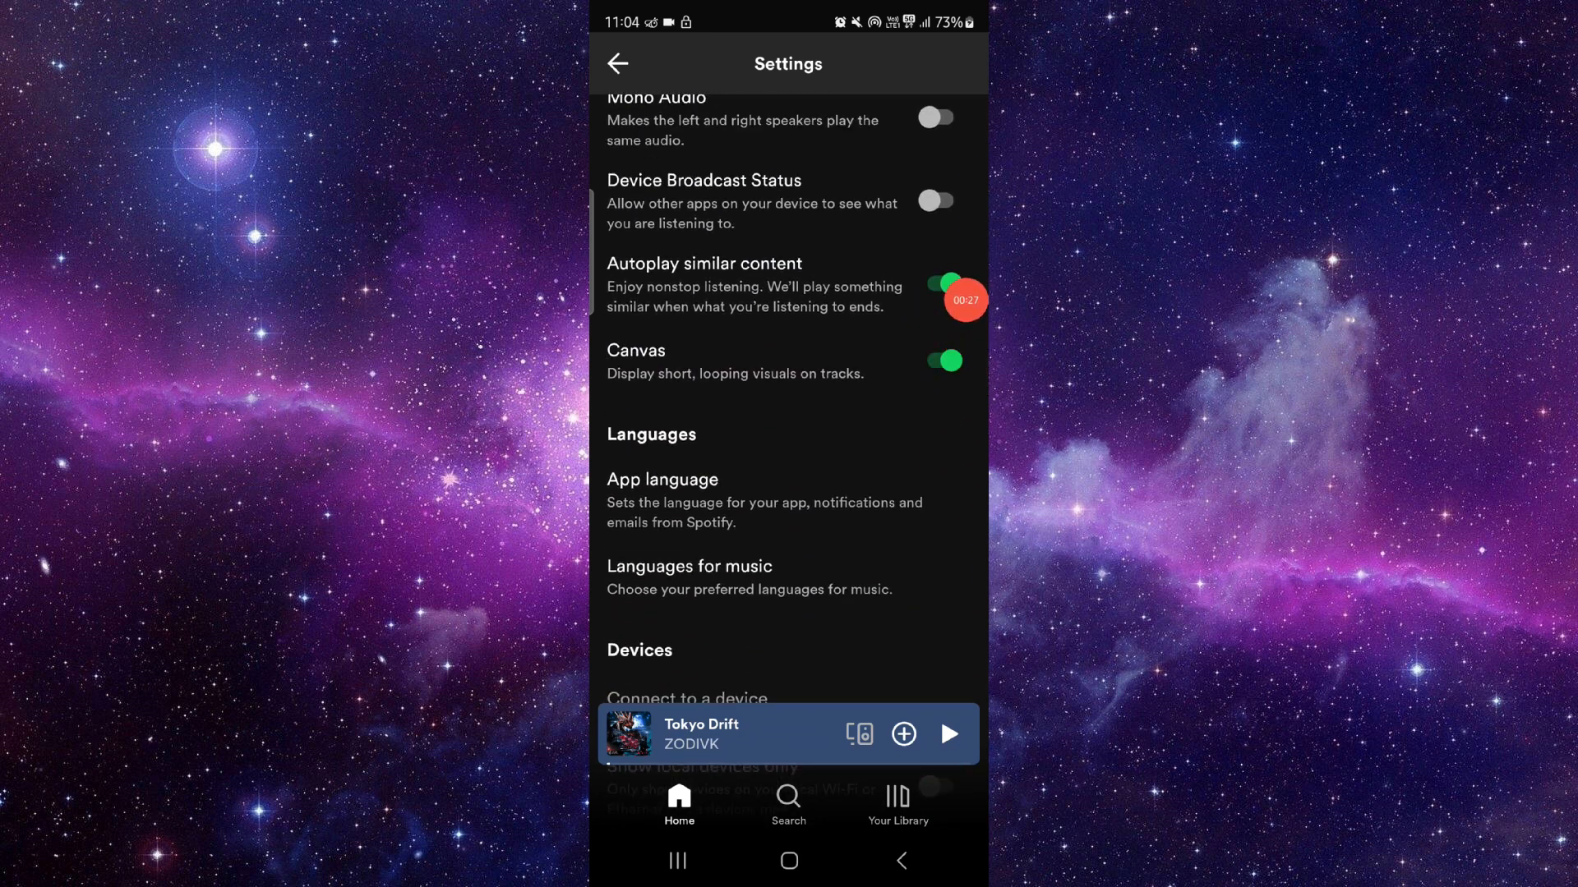